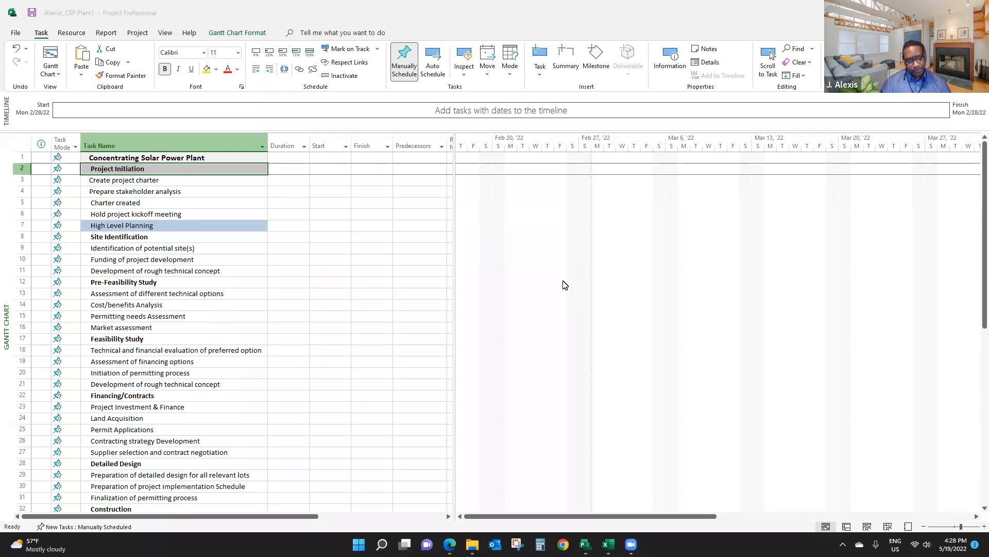
mouse_move(174, 297)
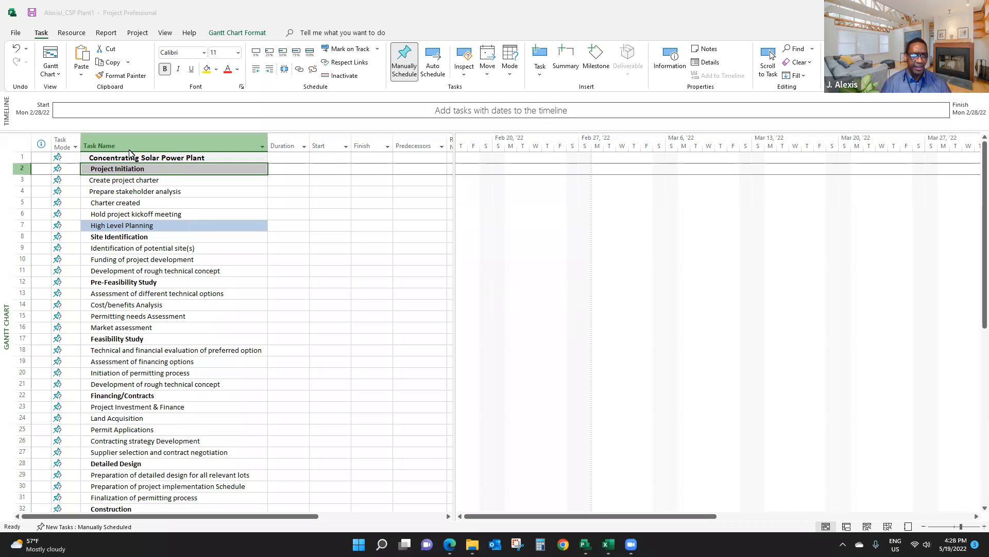
Step: Indent all tasks under Concentrating Solar Power Plant, then the four Project Initiation activities beneath it
scroll(down, 3)
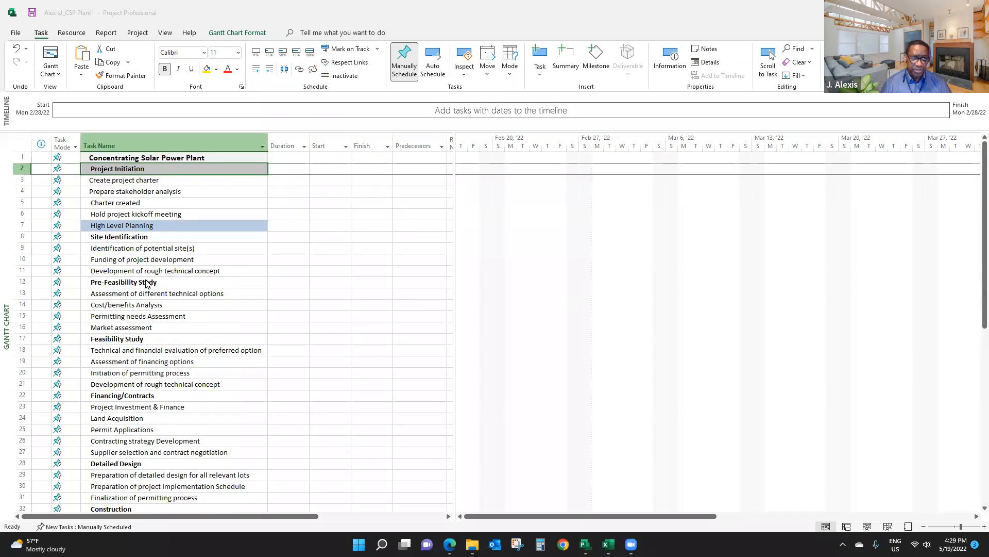
mouse_move(149, 237)
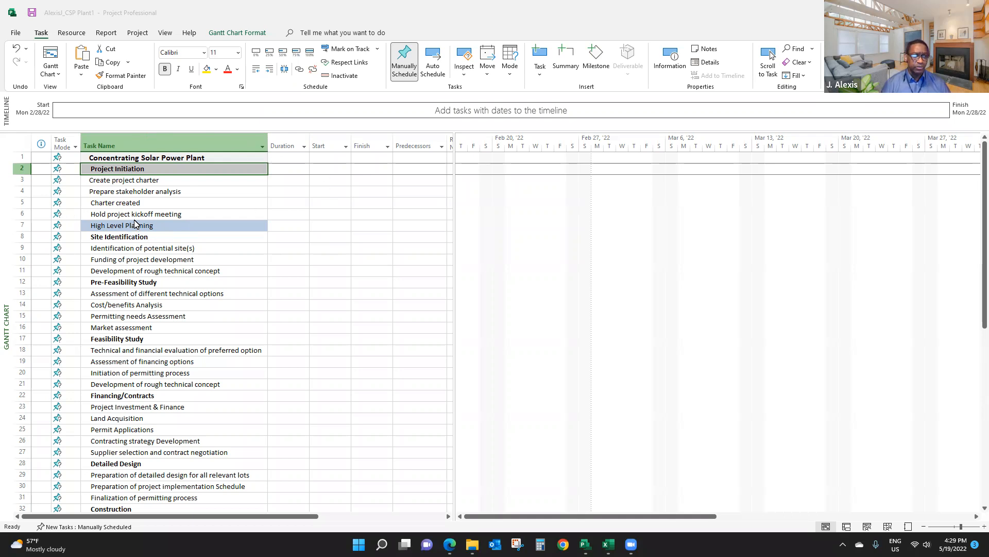
click(145, 157)
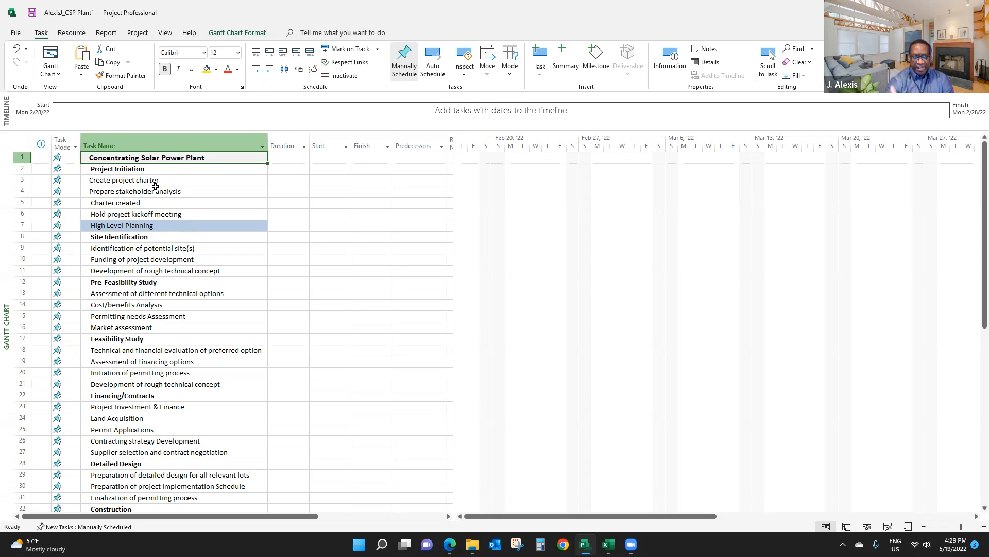
mouse_move(152, 177)
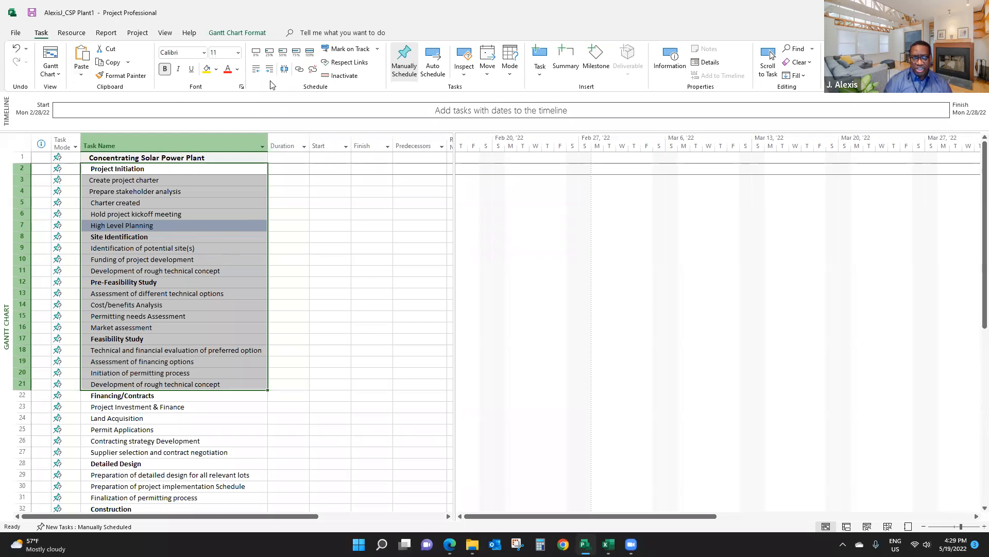
mouse_move(282, 85)
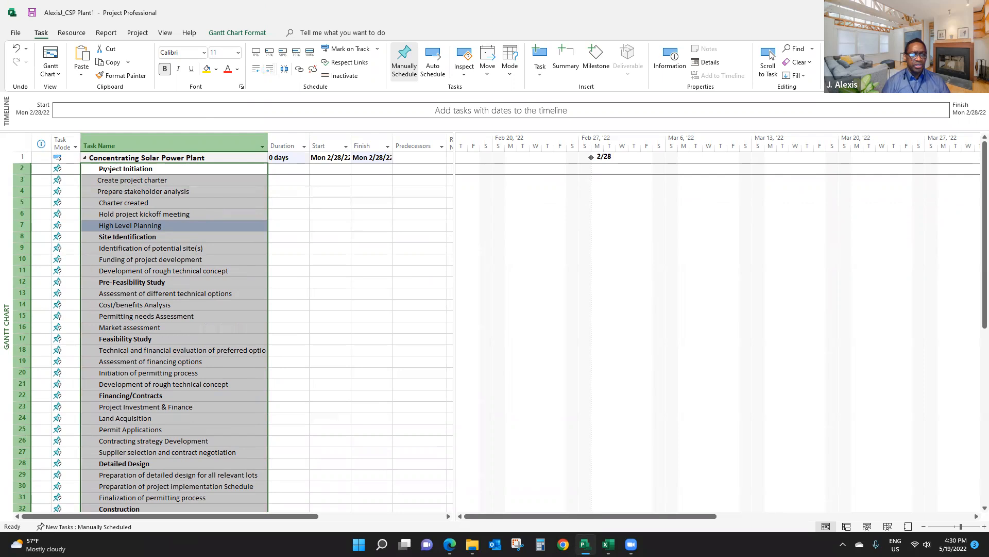
mouse_move(162, 243)
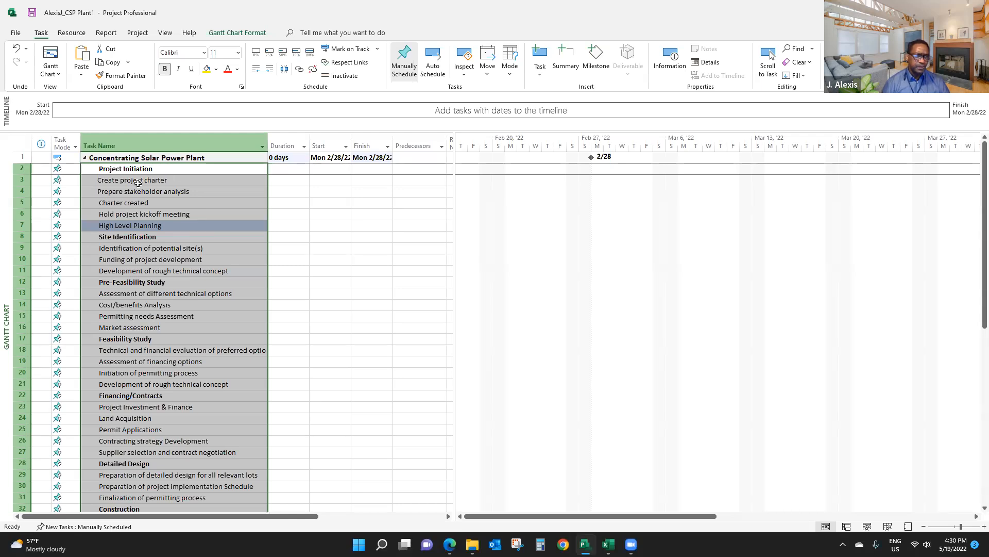
click(131, 179)
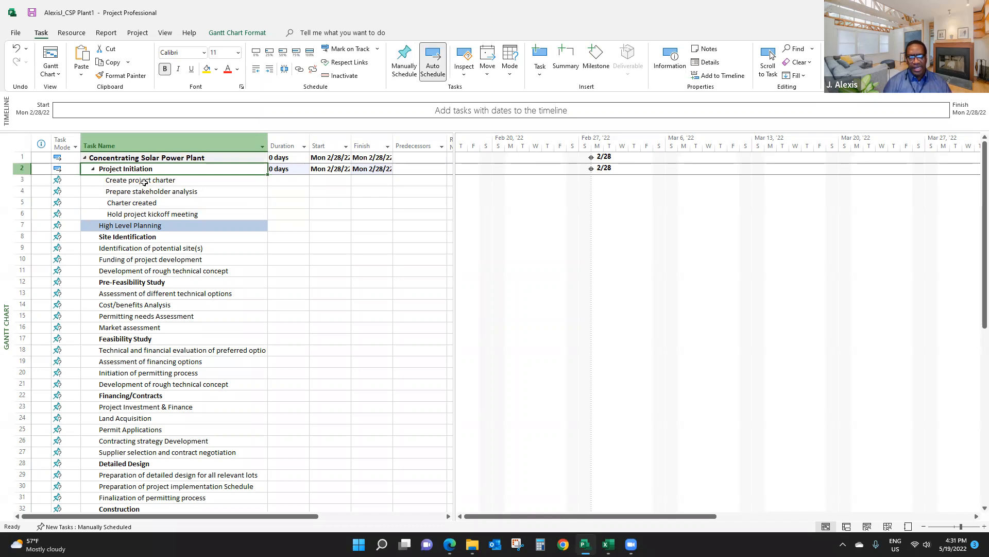
Step: Indent Identification of potential site(s) through rough technical concept under Site Identification
click(139, 179)
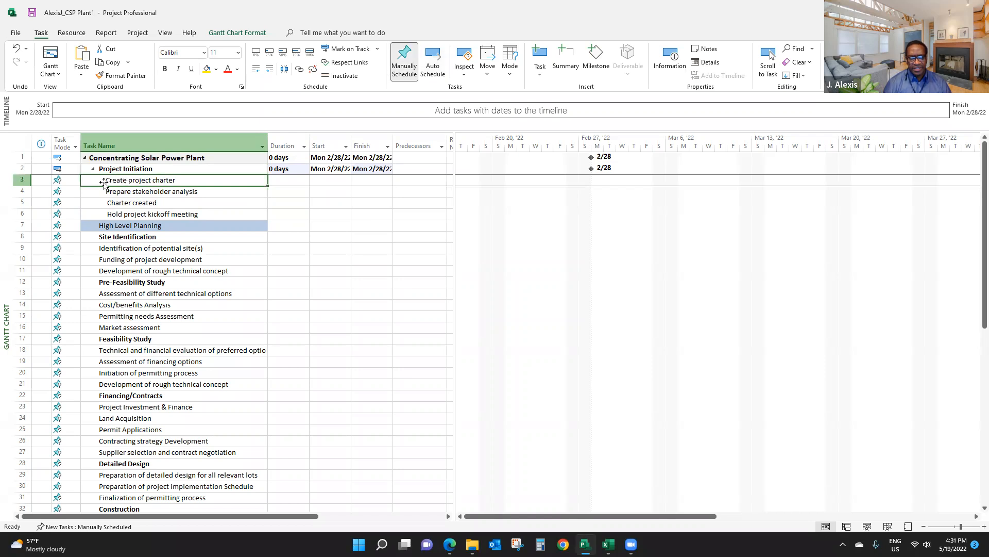
mouse_move(123, 193)
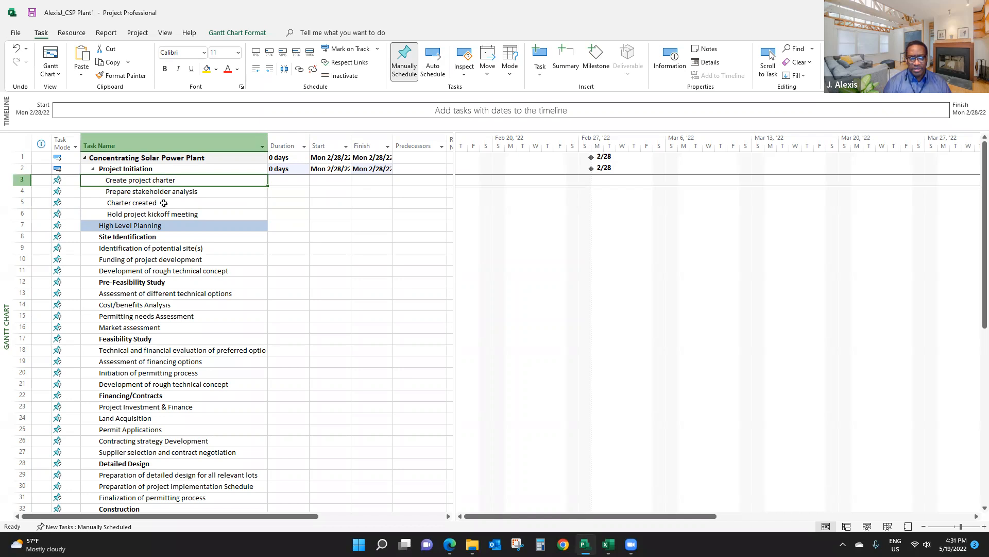
click(133, 203)
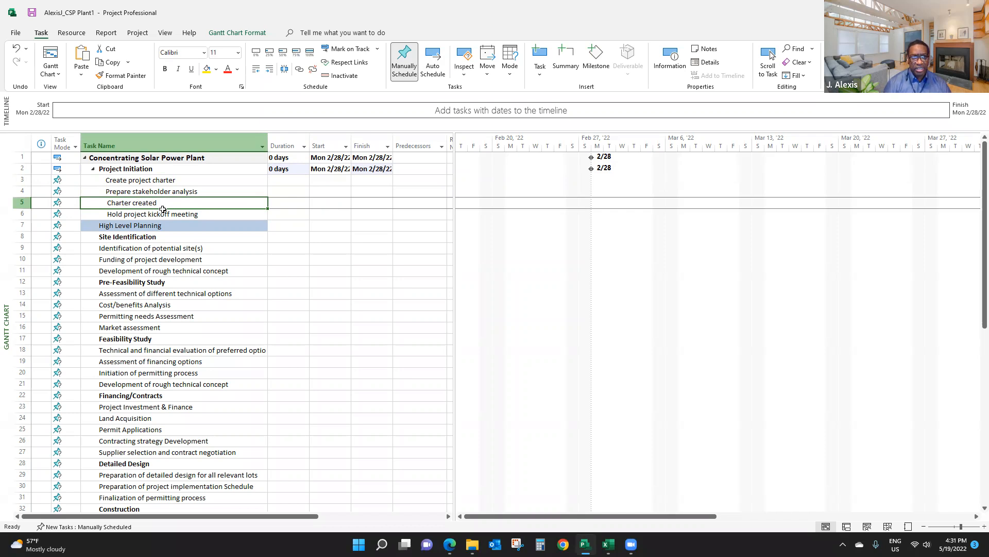
mouse_move(148, 183)
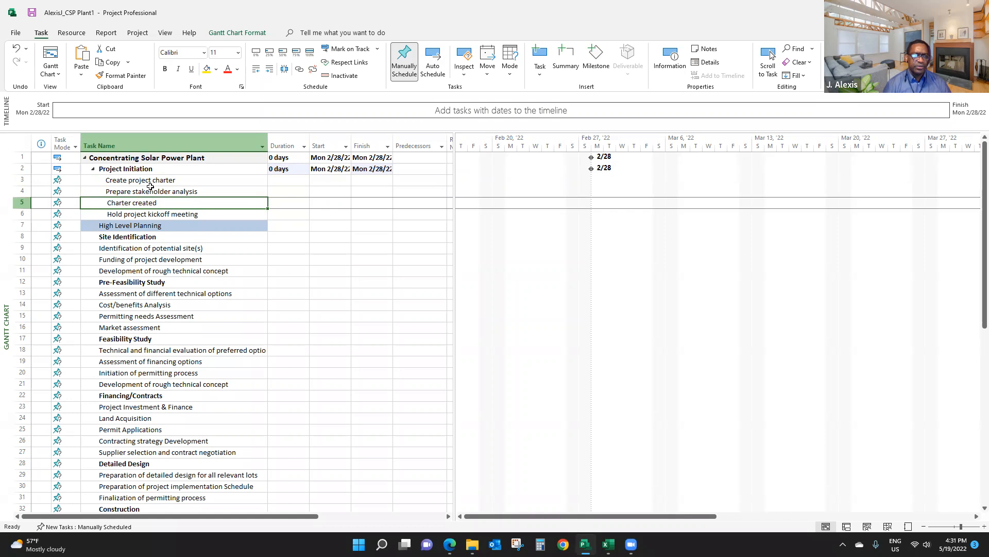
click(130, 226)
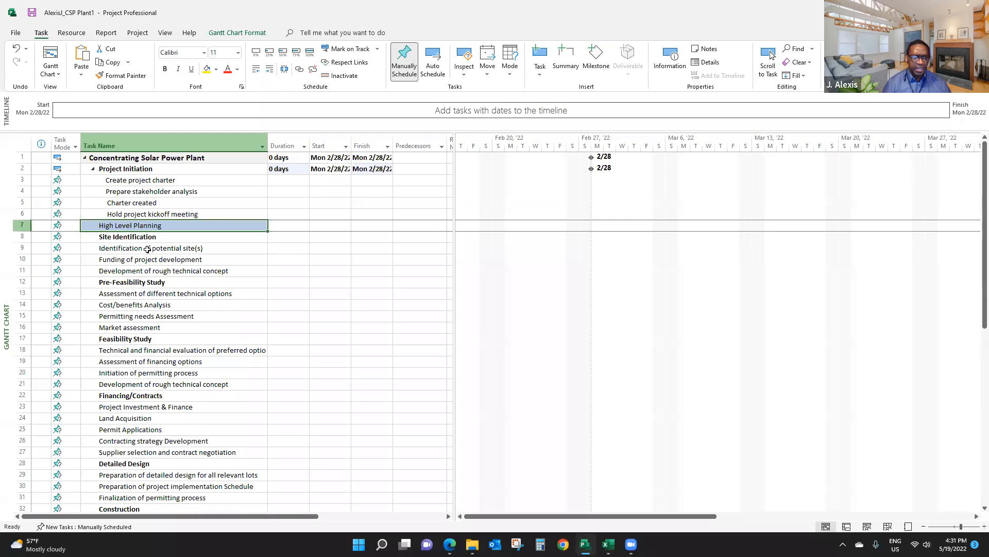
click(151, 247)
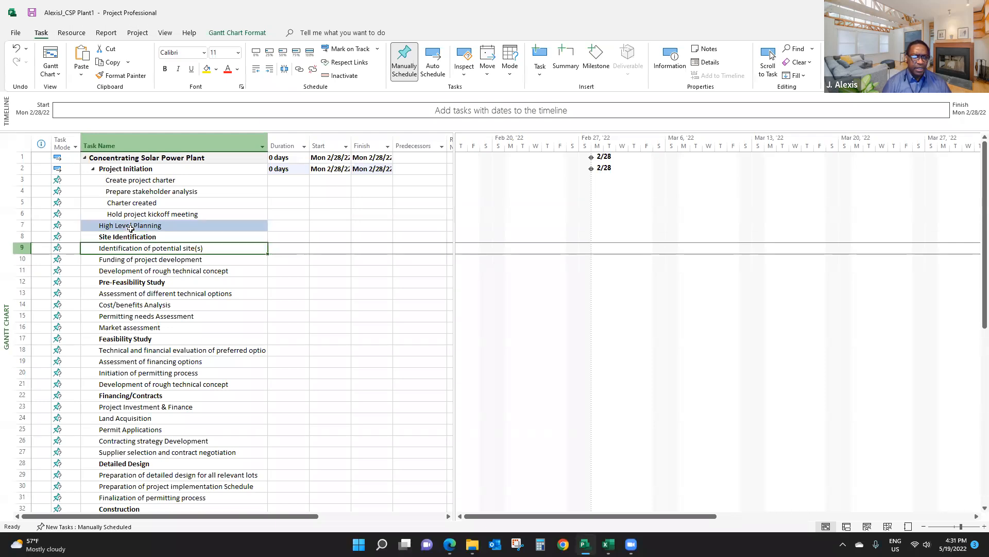
mouse_move(120, 226)
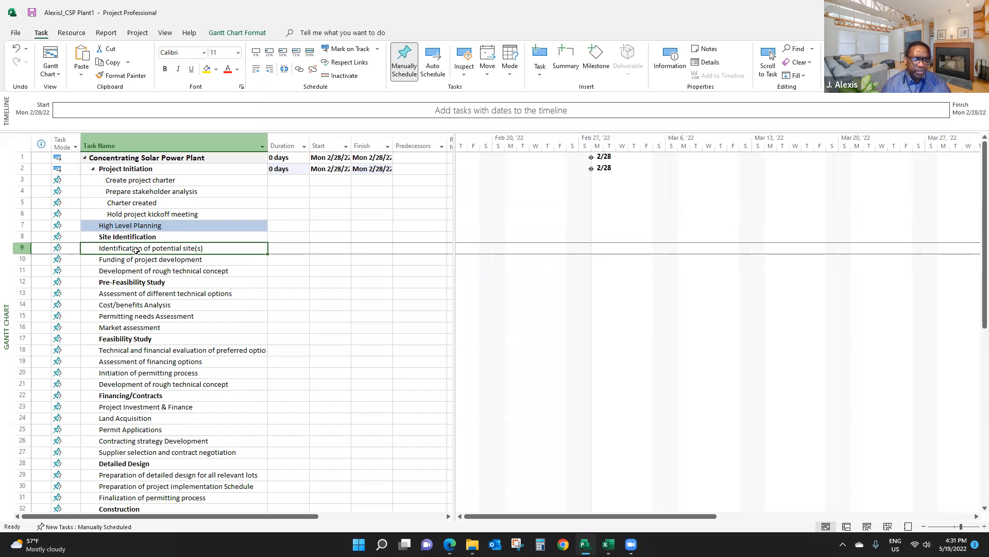
click(150, 258)
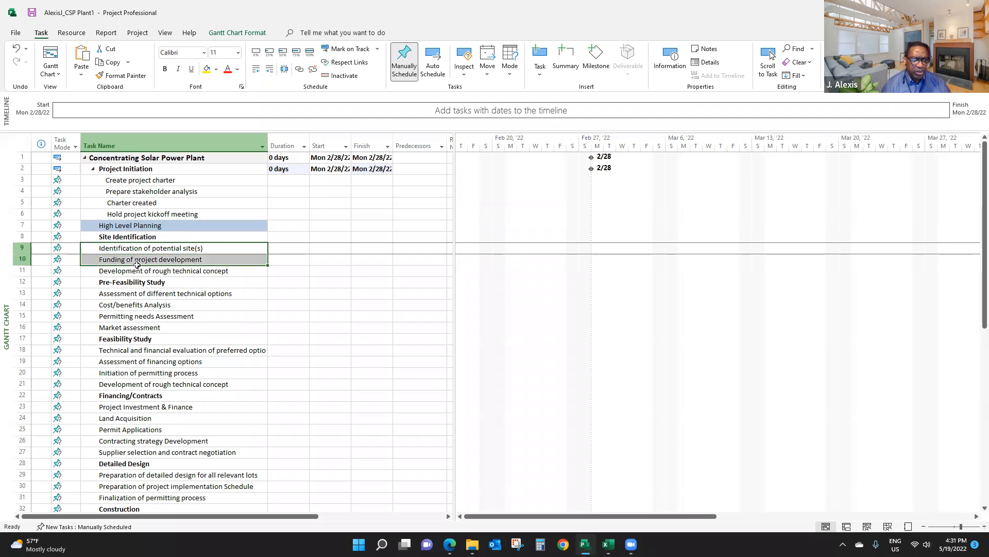
click(163, 270)
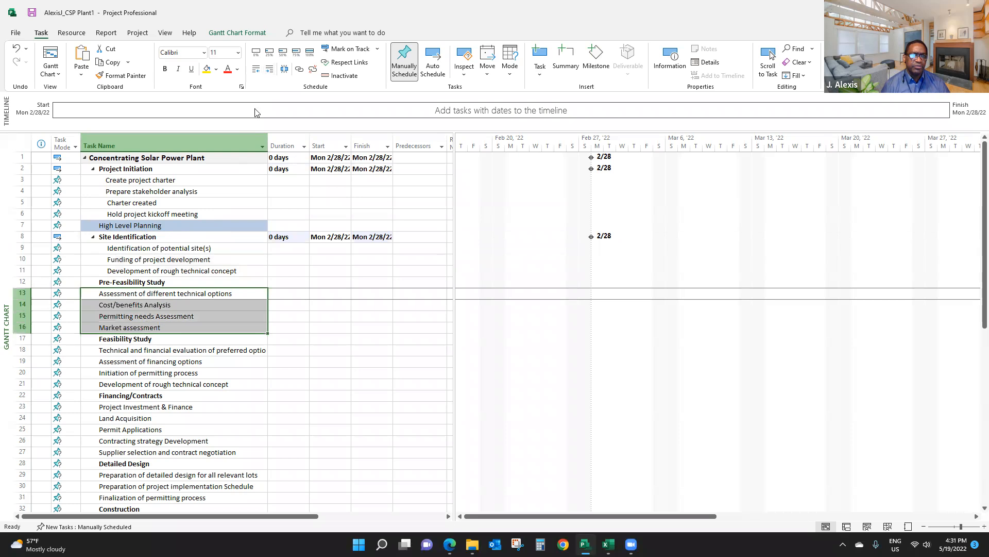
Step: Scroll through the task list to reach the Detailed Design and Construction rows
scroll(down, 3)
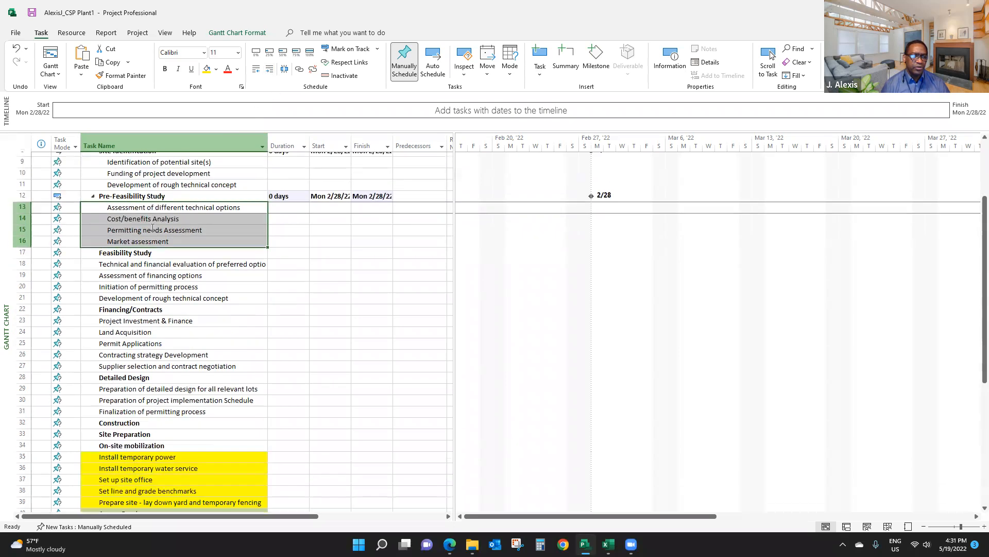
scroll(down, 3)
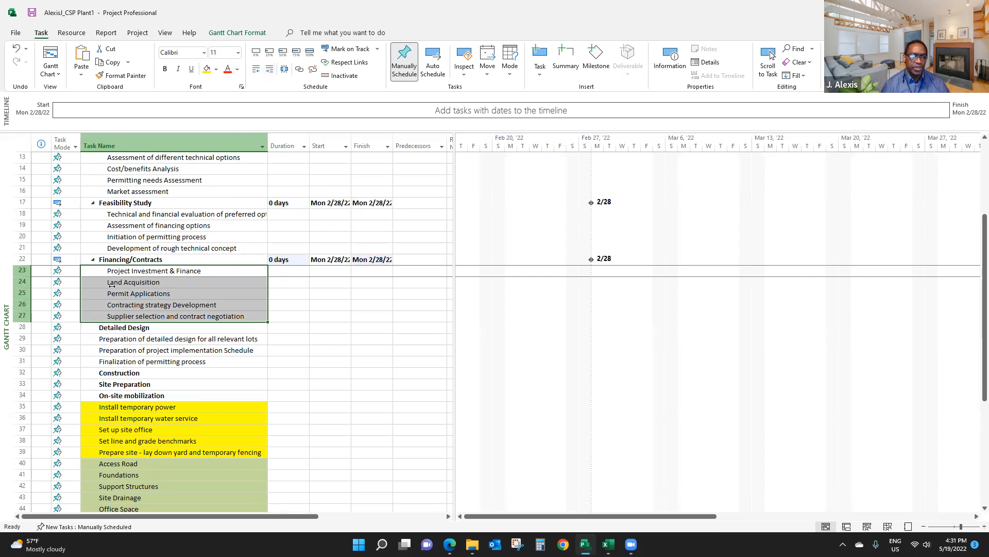
scroll(up, 3)
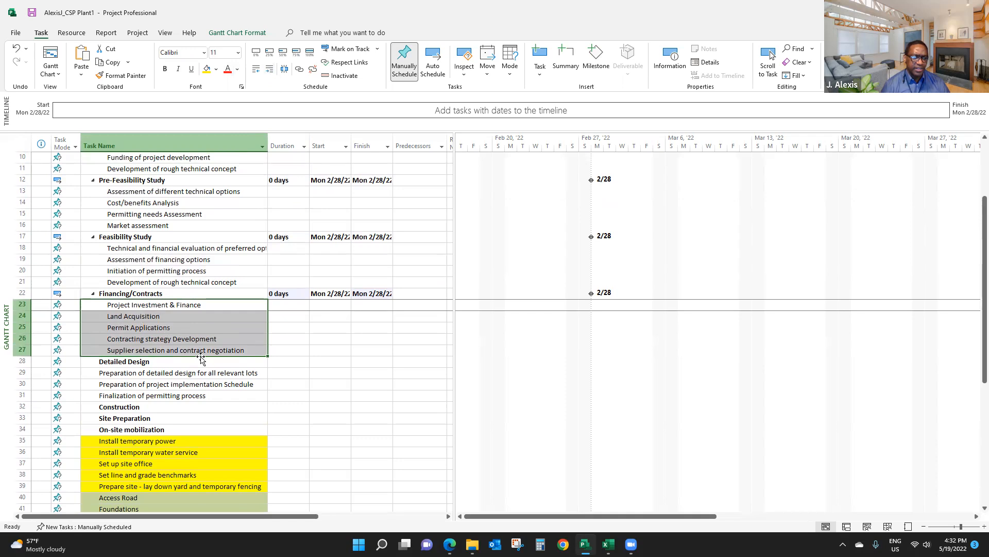
scroll(down, 3)
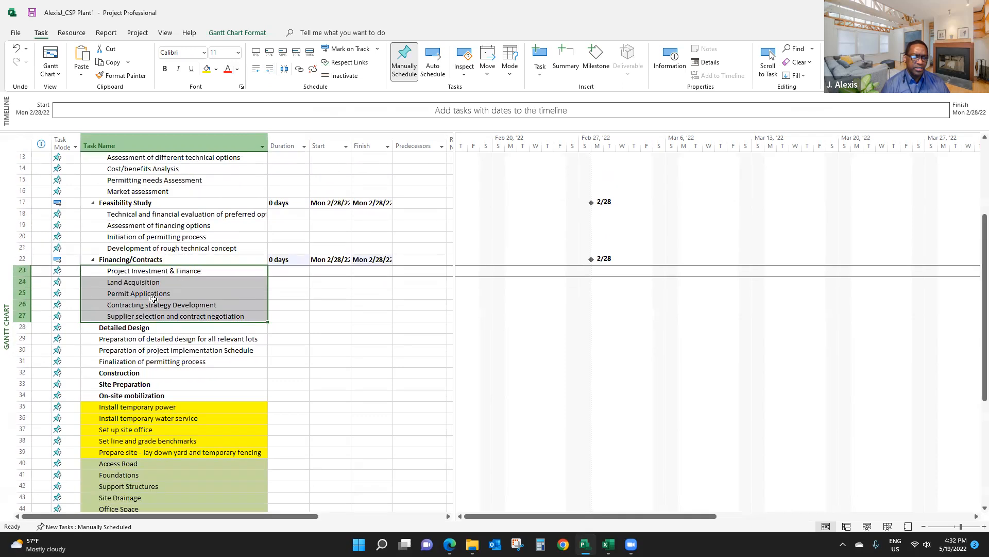
scroll(down, 3)
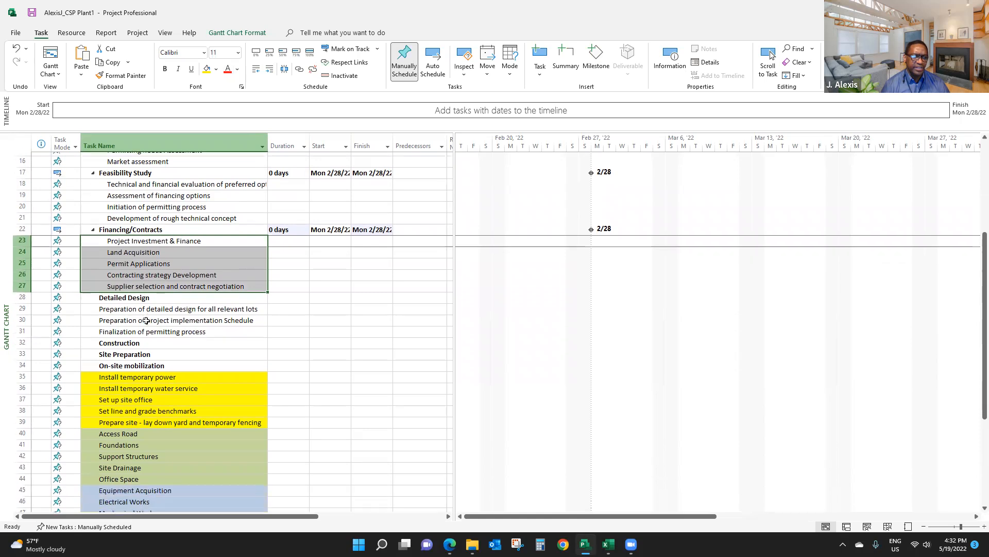
scroll(down, 3)
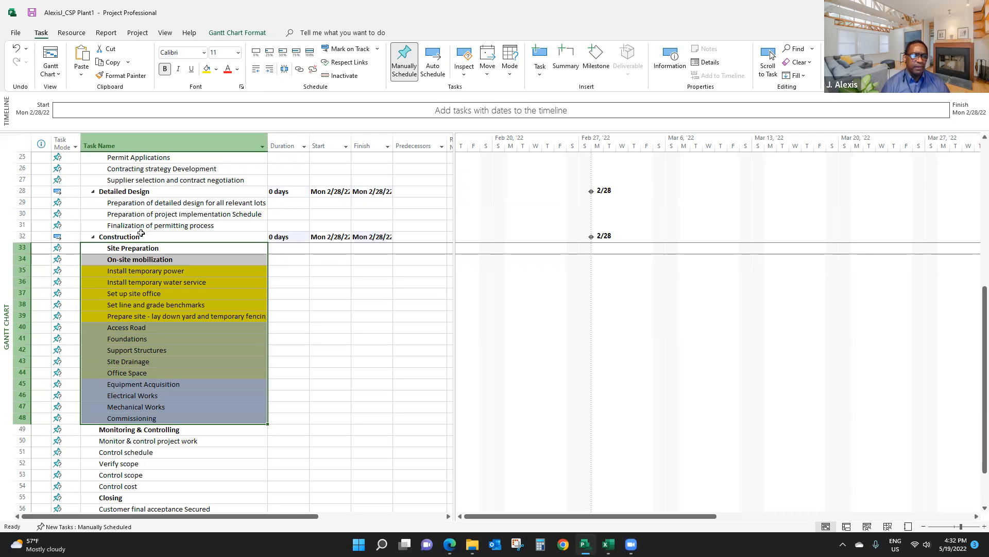
mouse_move(131, 259)
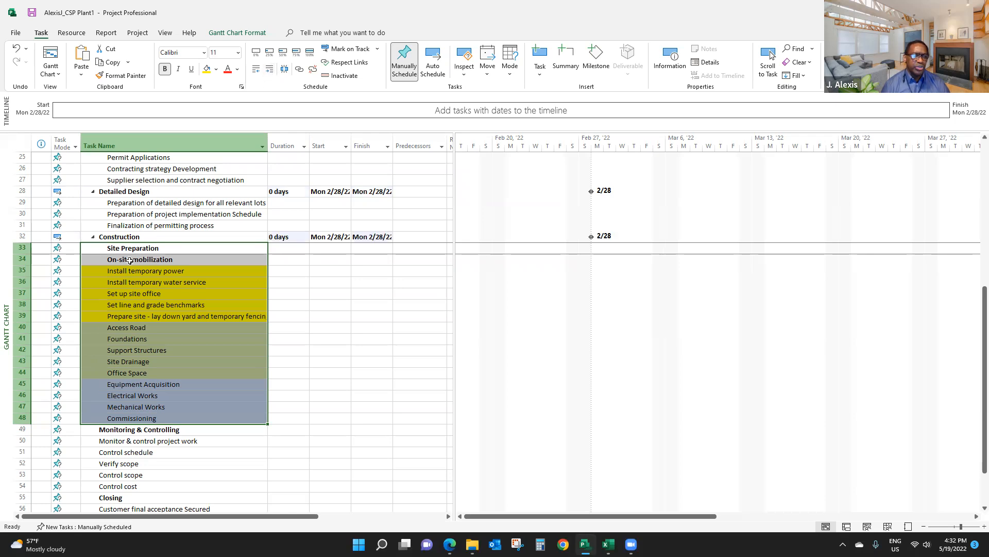
Step: Indent the five mobilization activities under On-site mobilization
click(139, 258)
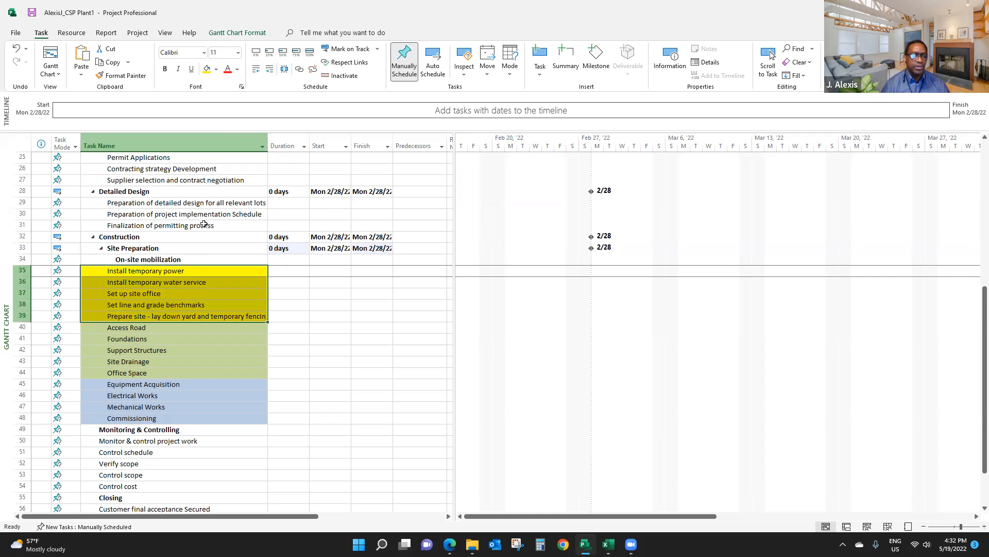
mouse_move(269, 76)
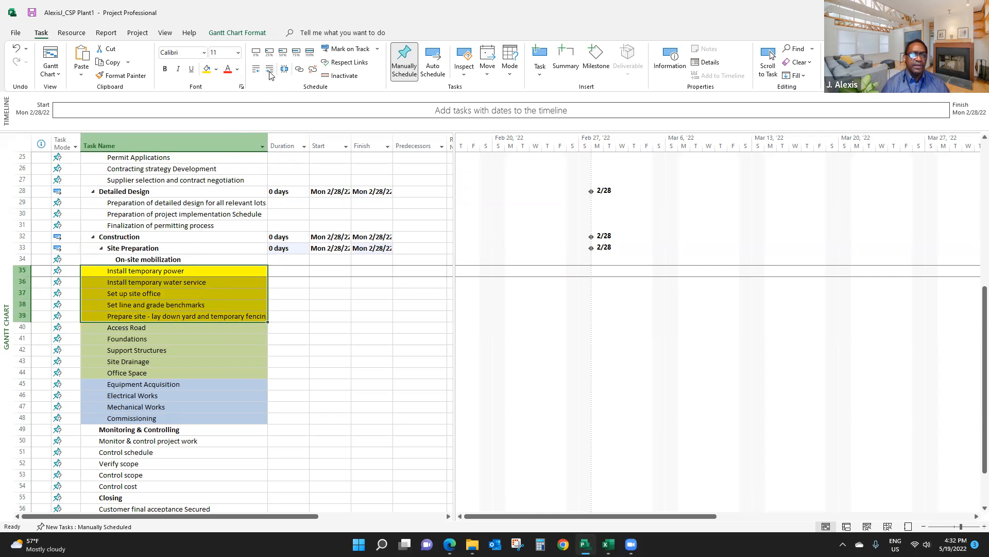
mouse_move(269, 69)
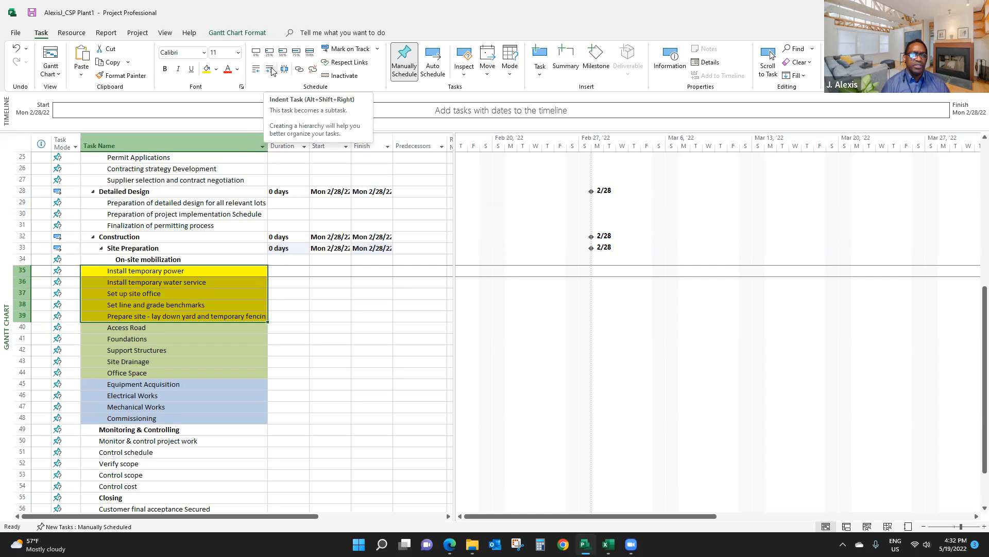
click(269, 69)
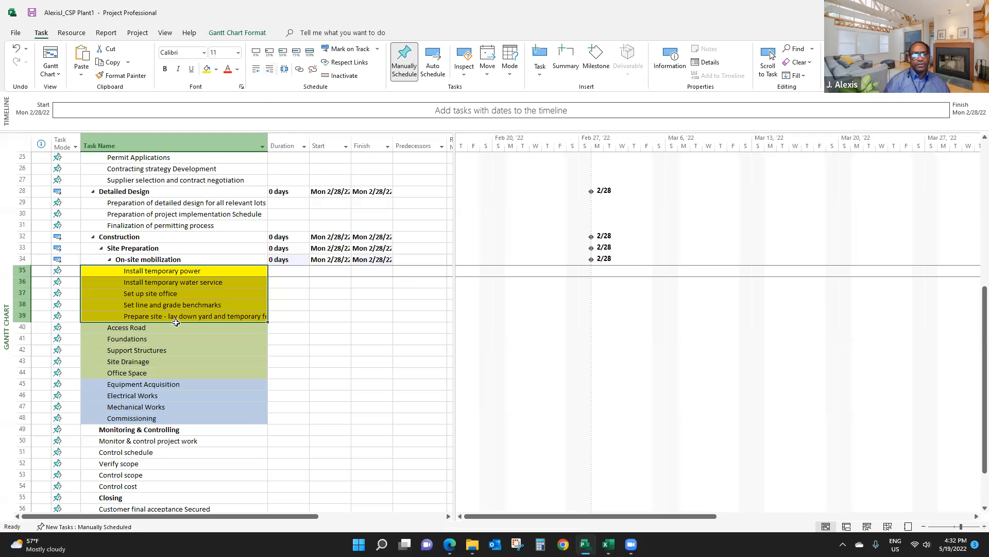
mouse_move(179, 339)
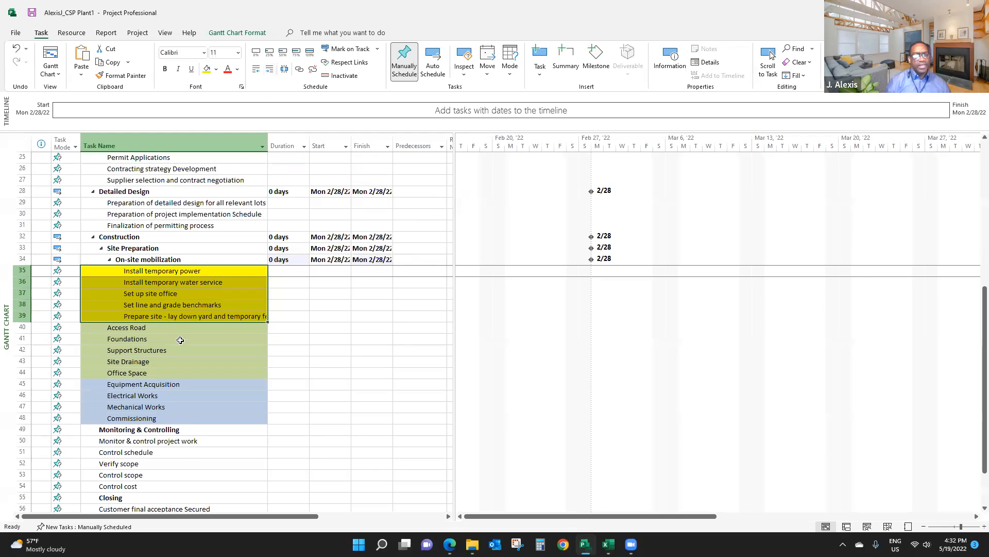
Step: Indent Access Road through Office Space under Site Preparation
click(126, 327)
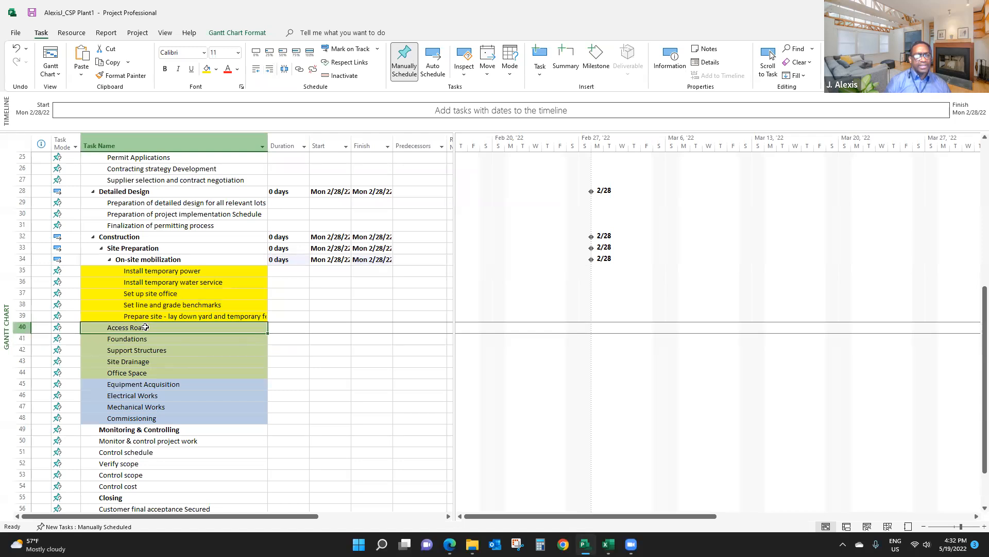
drag(145, 326, 150, 362)
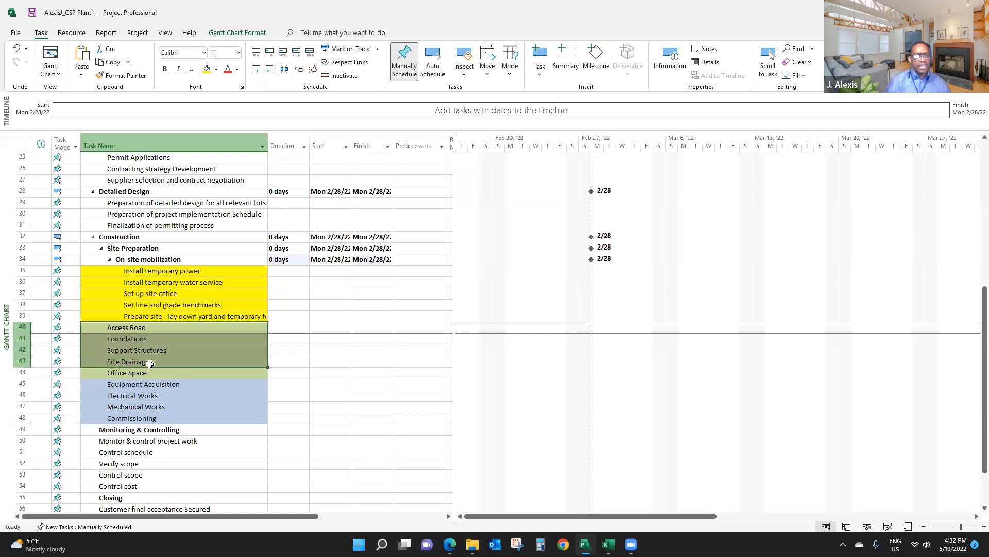
click(153, 327)
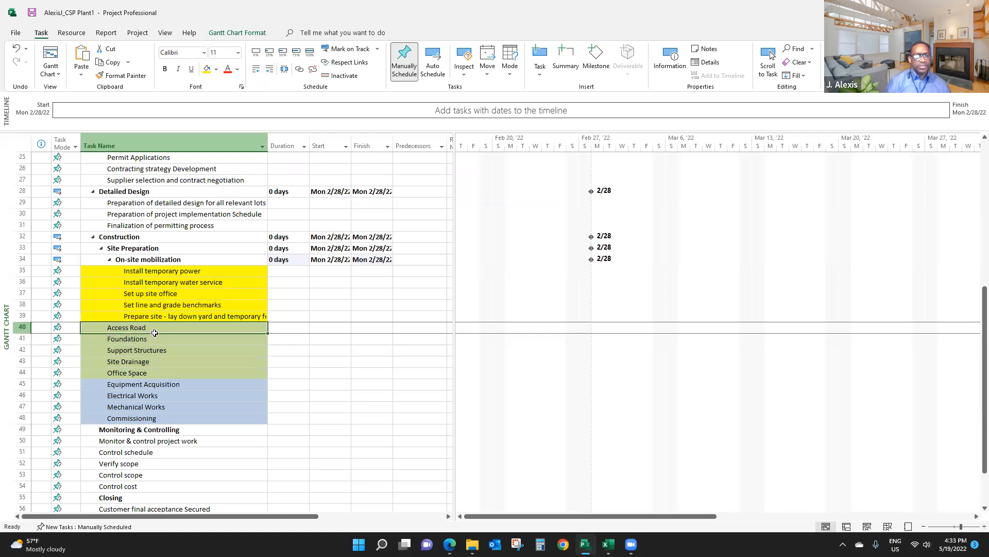
drag(151, 327, 152, 372)
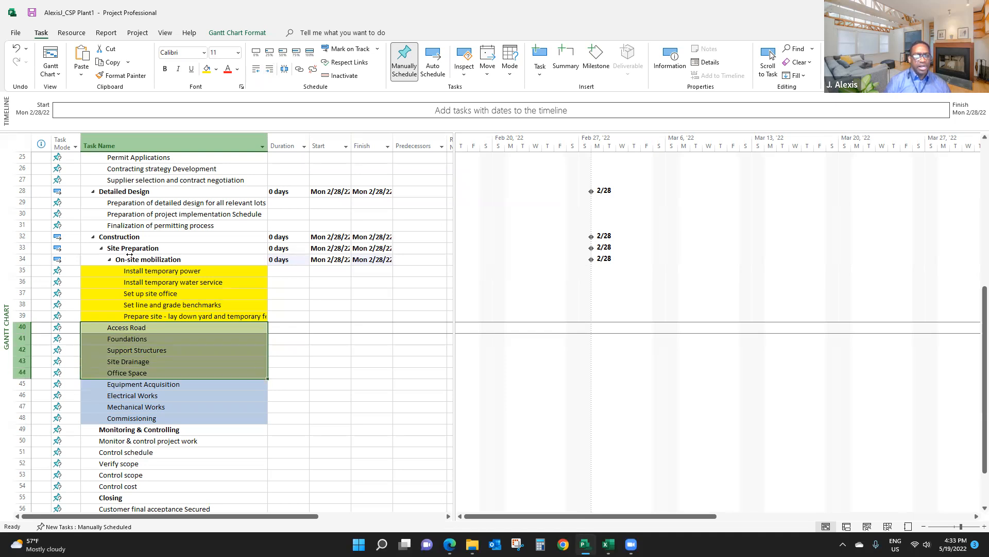
mouse_move(299, 87)
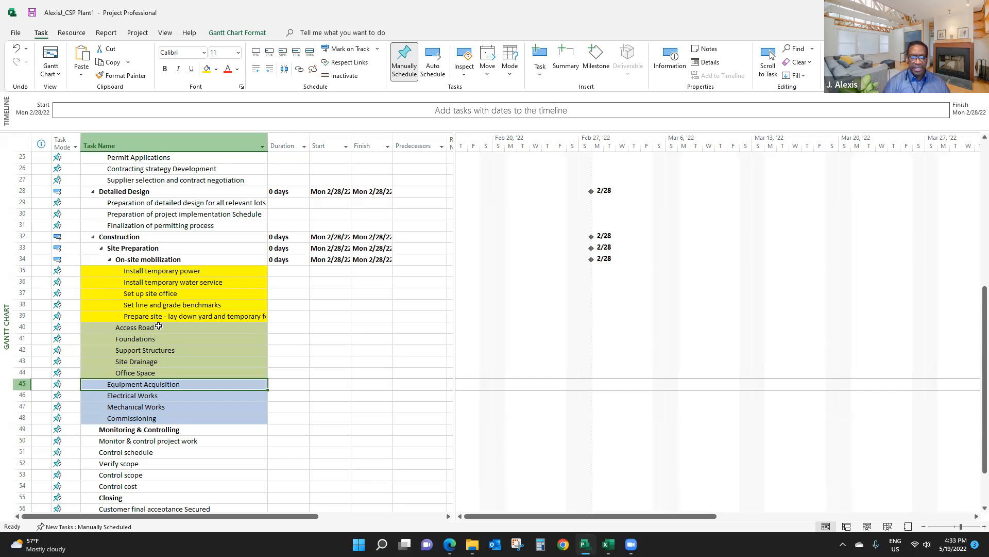
mouse_move(143, 351)
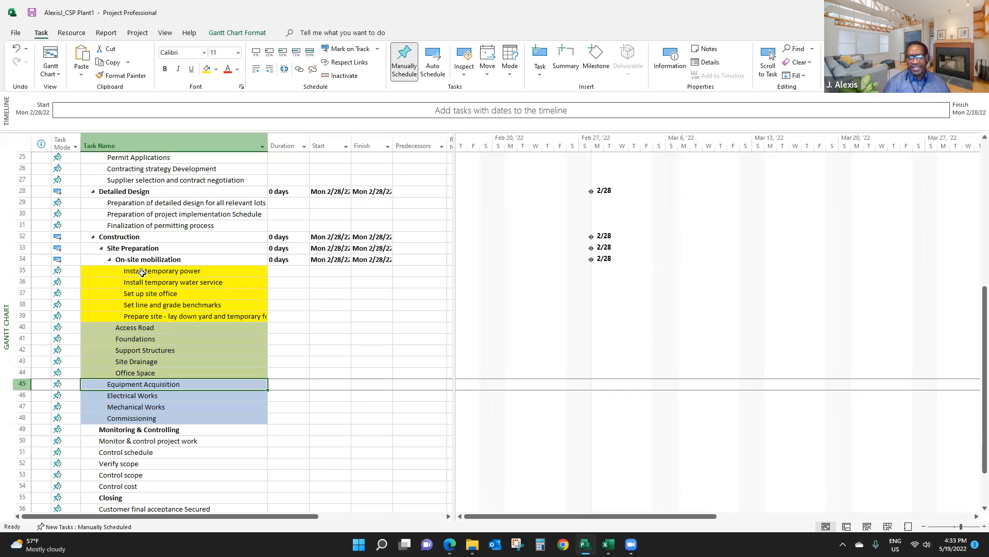
mouse_move(158, 326)
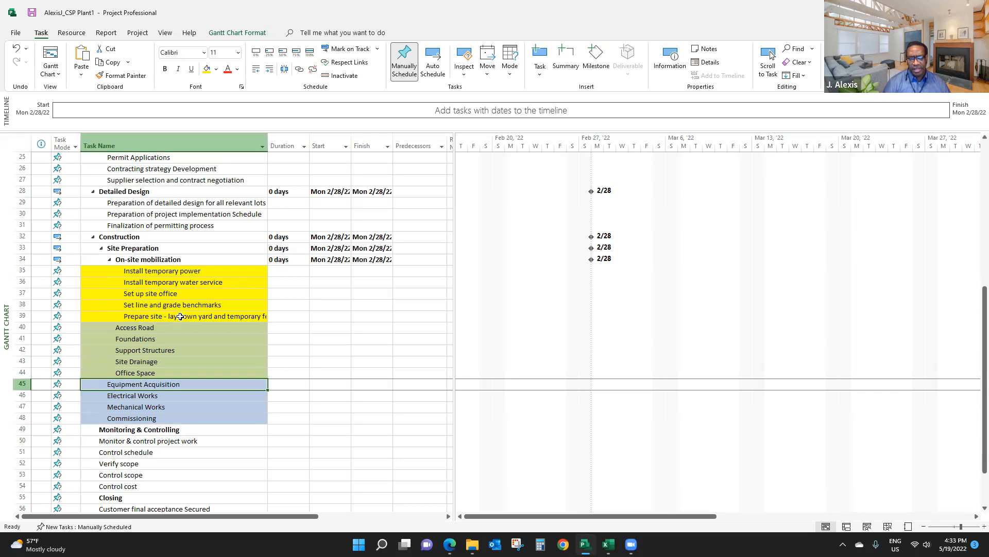
mouse_move(148, 339)
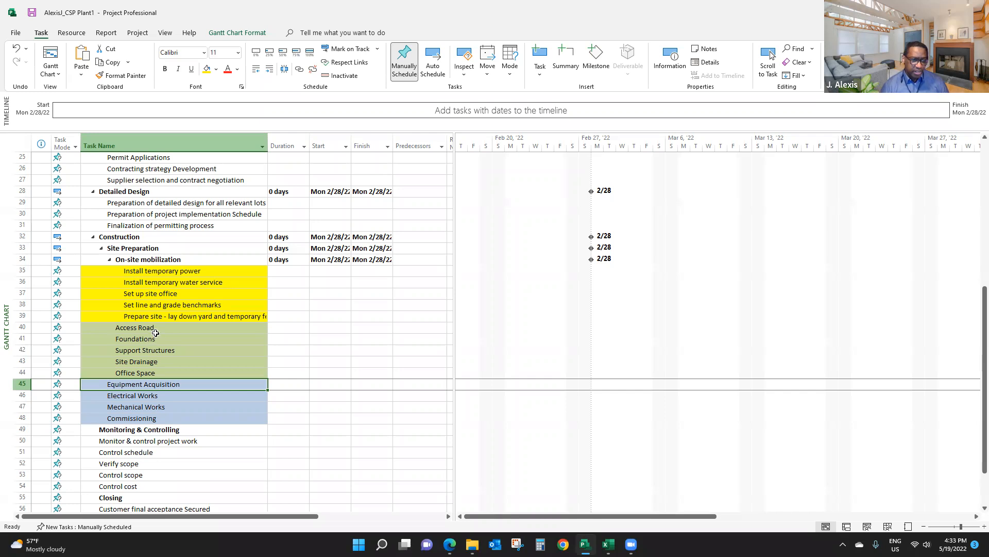
Step: Indent the five Monitoring & Controlling activities, then the Closing activities beneath their summaries
scroll(down, 3)
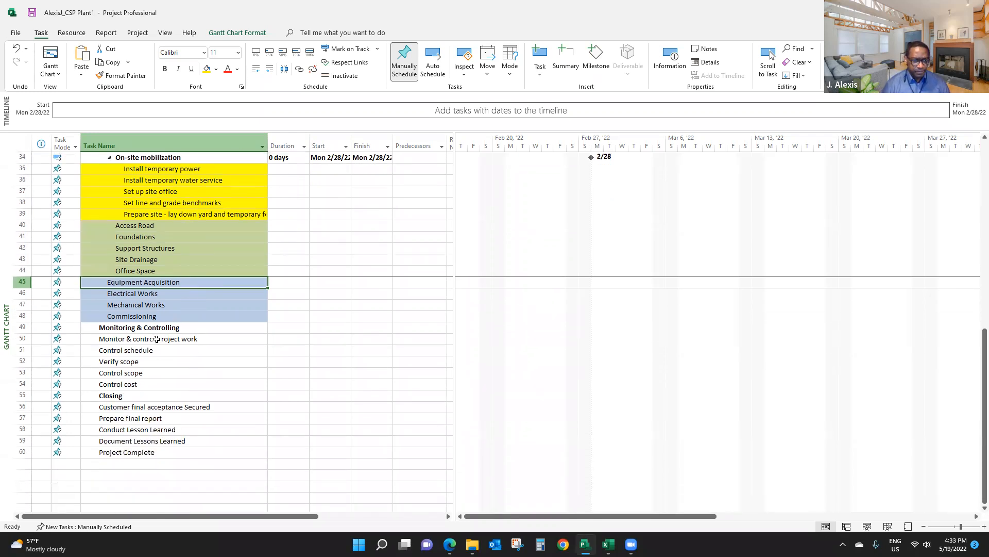
drag(148, 339, 160, 383)
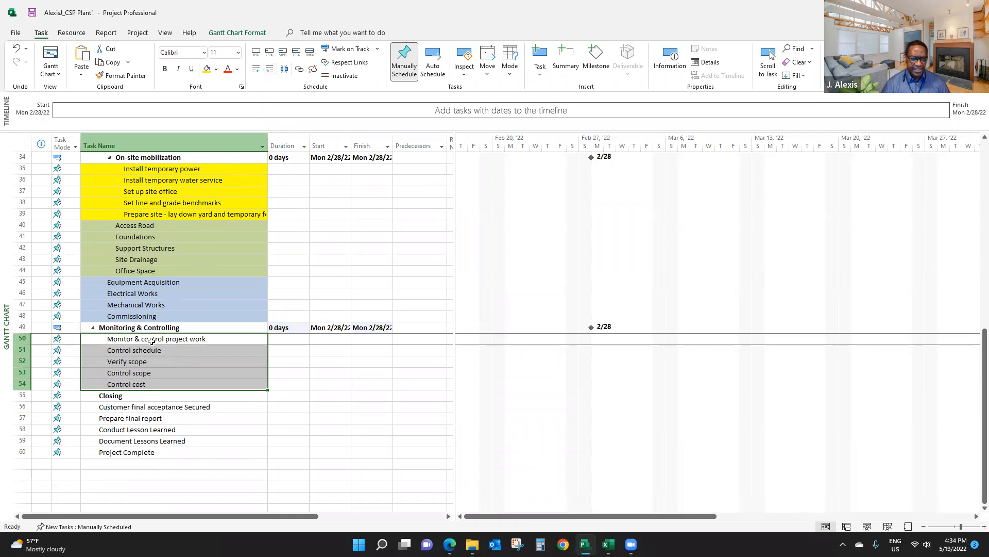
scroll(down, 3)
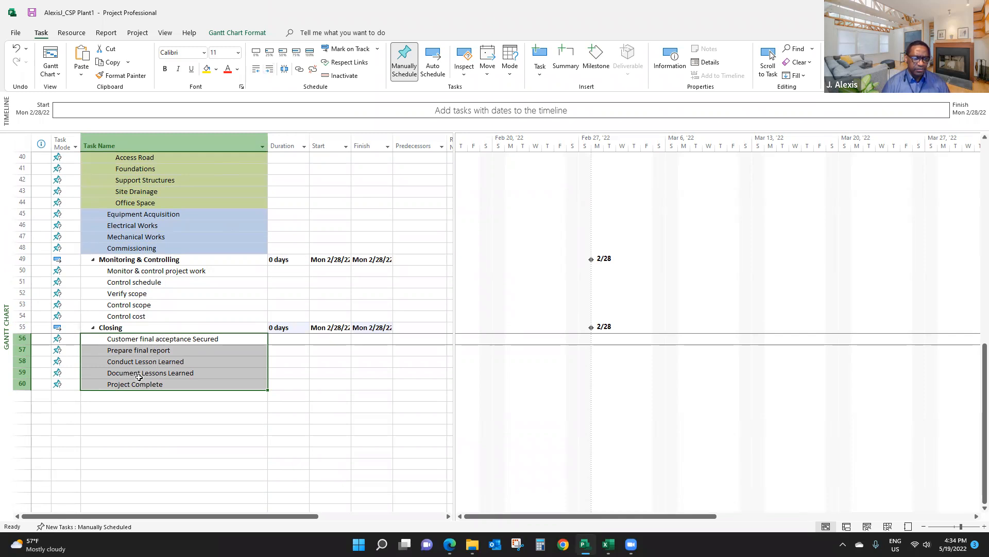
click(134, 383)
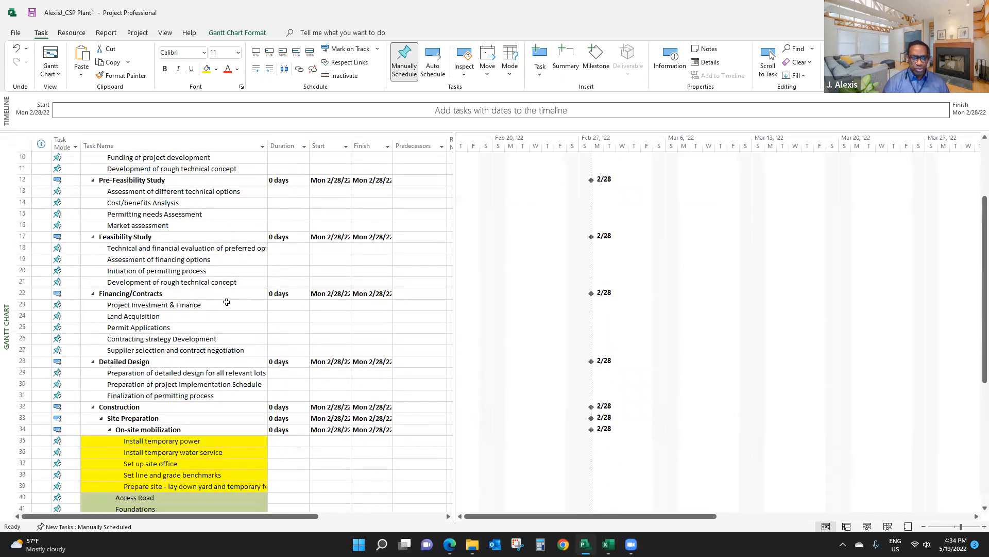
scroll(down, 3)
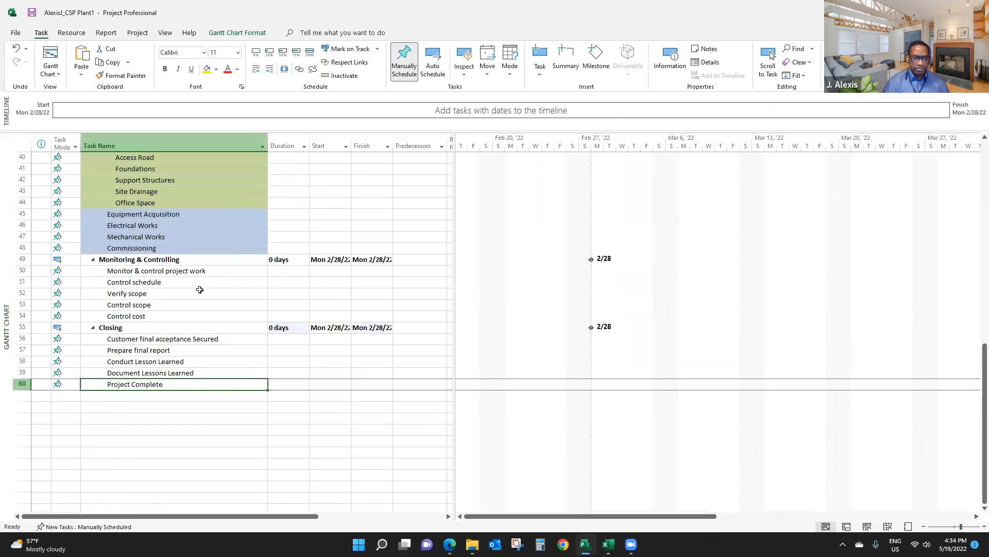